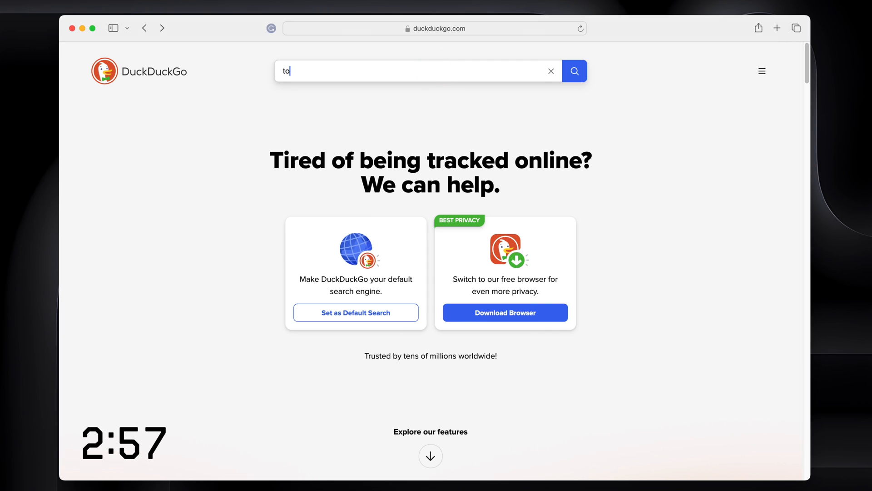
# - Search DuckDuckGo for 'tor project', open torproject.org and dismiss the donation banner
pyautogui.write('tor project')
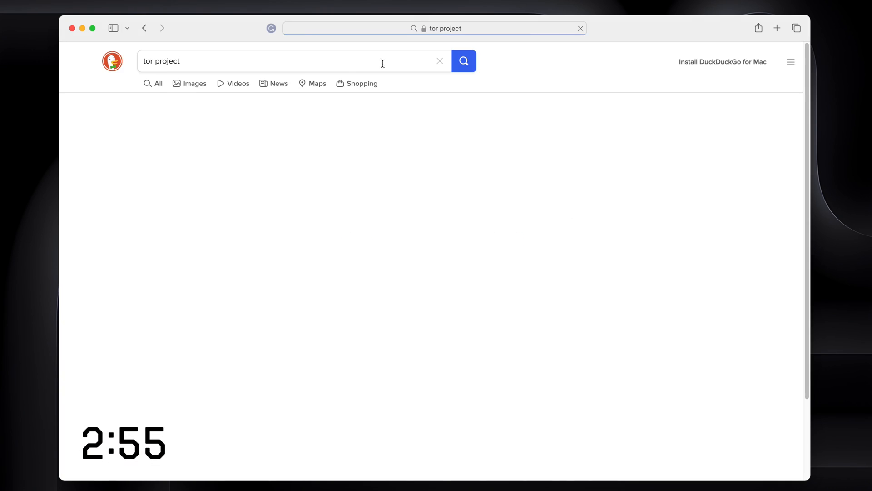
pyautogui.click(463, 60)
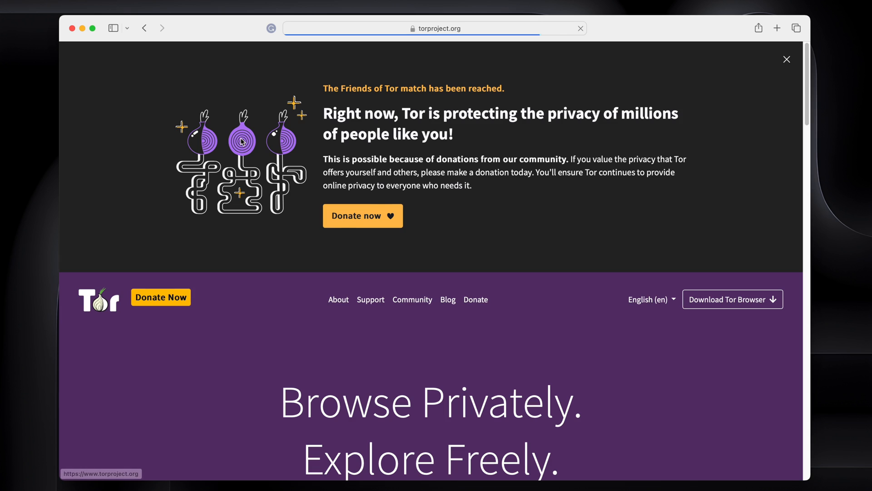
pyautogui.click(786, 60)
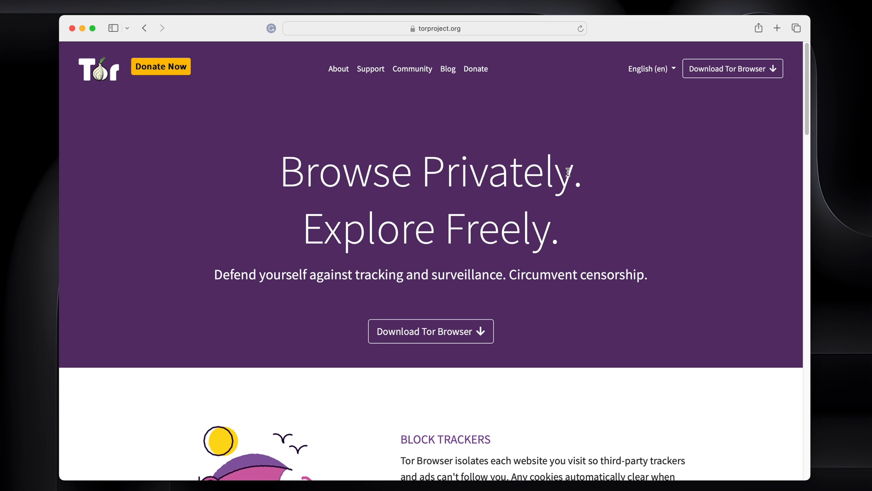
pyautogui.moveTo(571, 81)
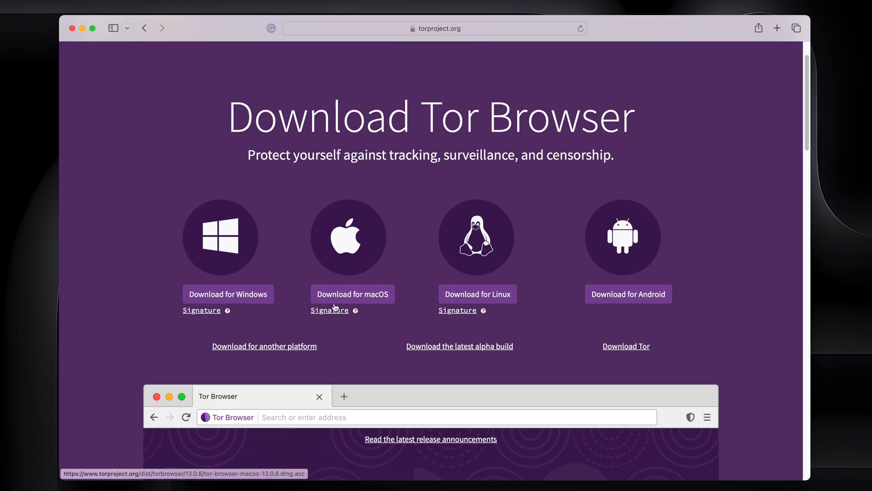
# - Download Tor Browser for macOS, allow the download, and open the downloaded .dmg
pyautogui.click(352, 295)
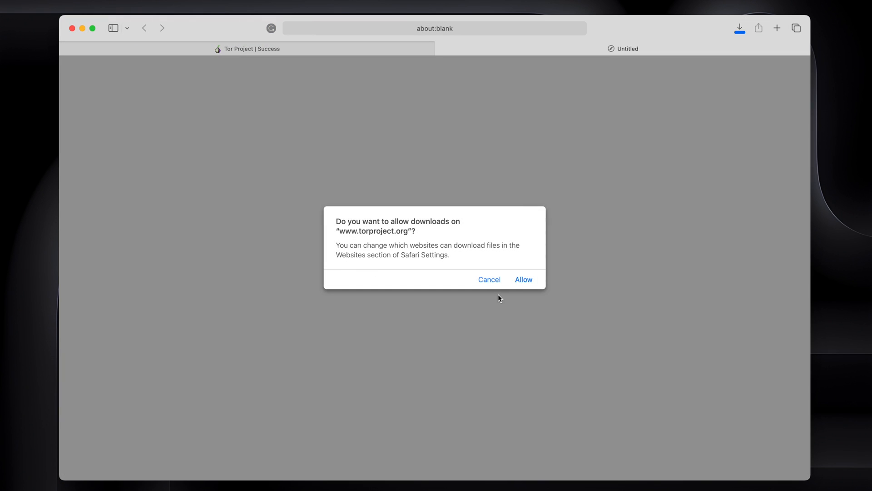
pyautogui.click(523, 279)
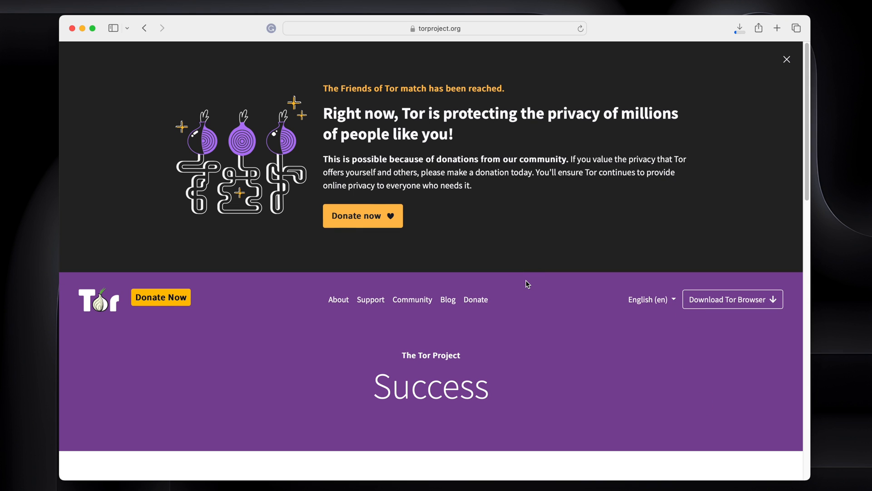
pyautogui.click(739, 28)
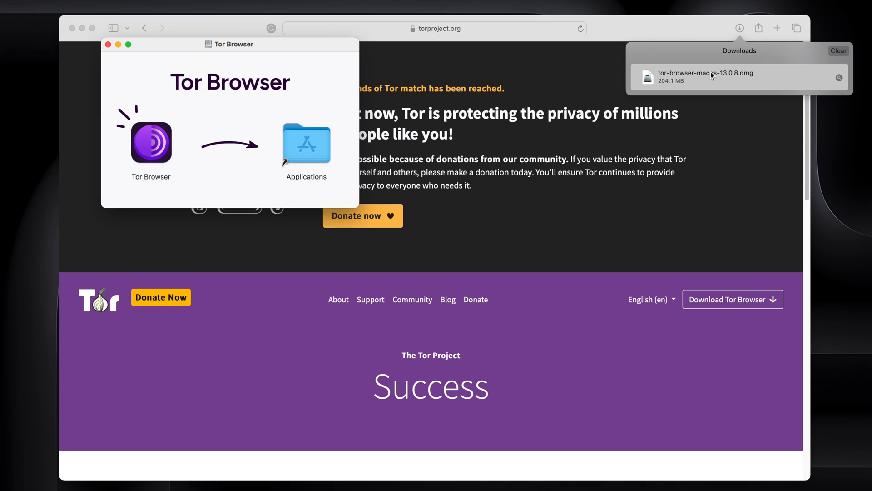
# - Launch Tor Browser from Applications and approve the Gatekeeper internet-download warning
pyautogui.click(151, 143)
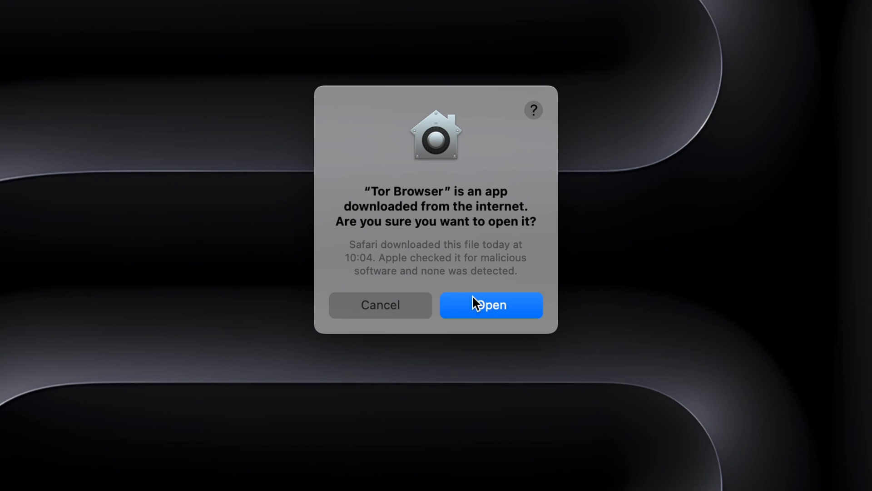
pyautogui.click(492, 306)
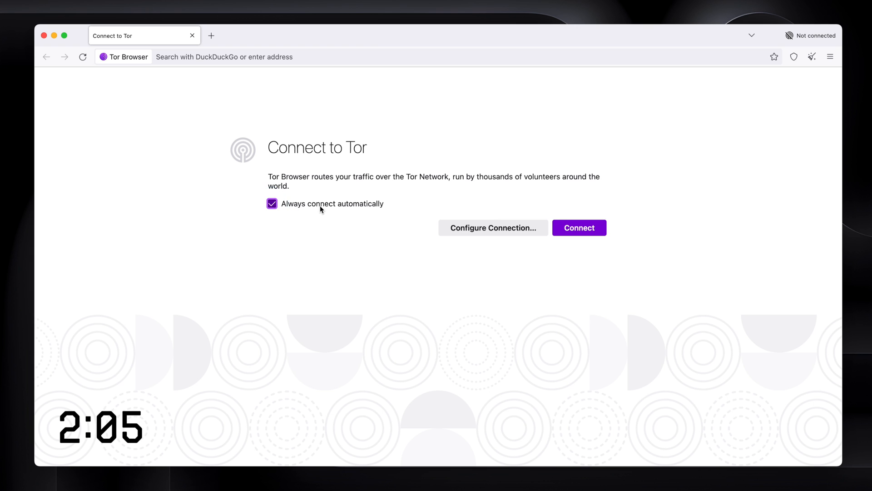
# - Enable 'Always connect automatically' and open Configure Connection settings
pyautogui.click(506, 228)
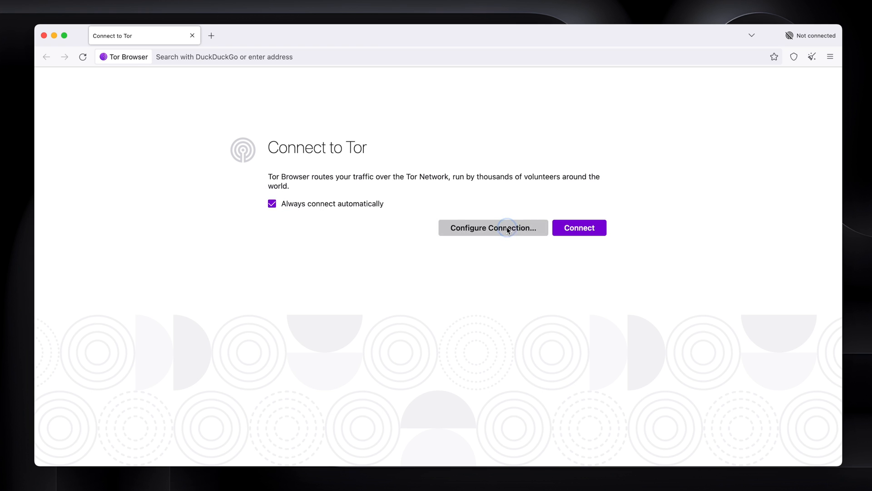
pyautogui.click(492, 228)
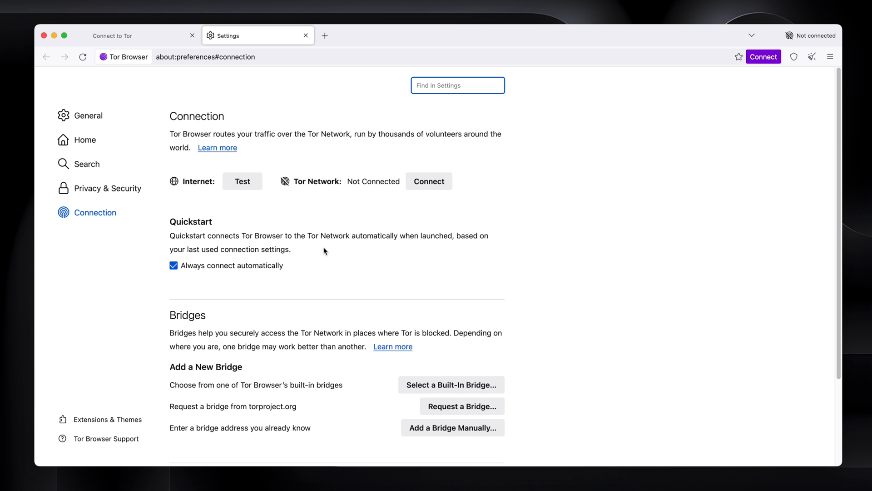
# - Review Privacy & Security settings down to Security Level, leaving it at Standard
pyautogui.click(107, 188)
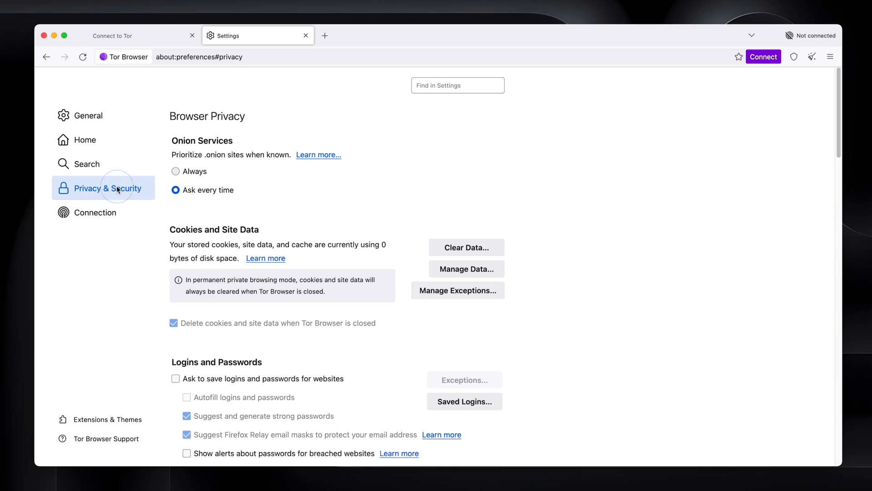
pyautogui.scroll(-3)
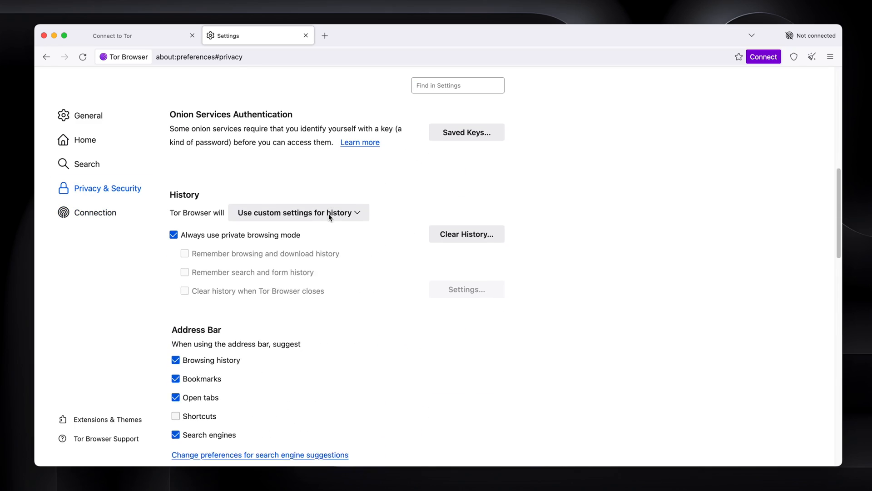
pyautogui.scroll(-3)
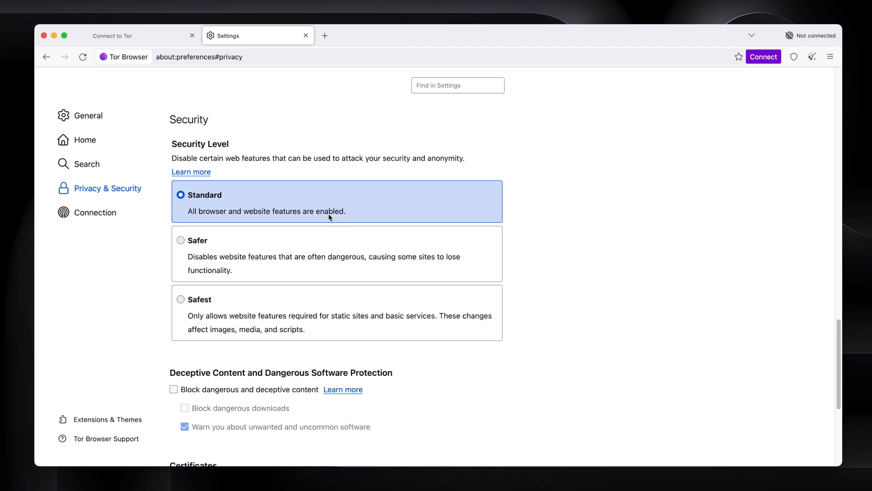
pyautogui.scroll(-3)
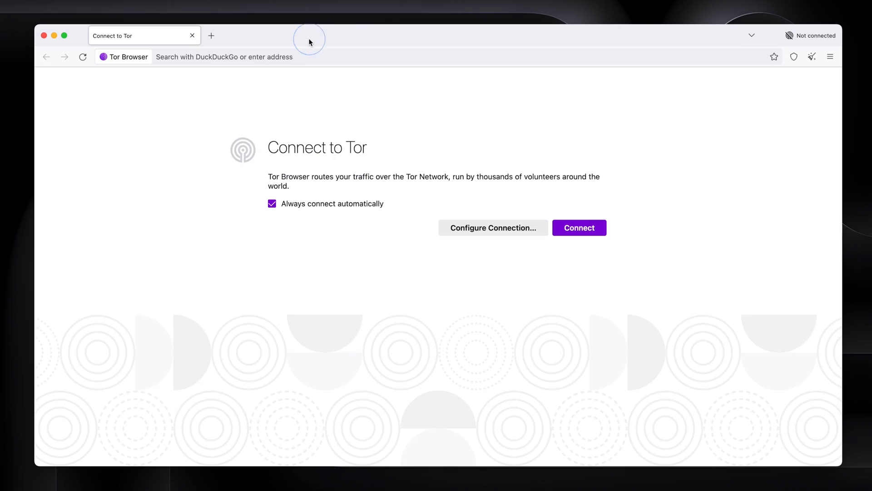
# - Connect to the Tor network and focus the DuckDuckGo search field on the new-tab page
pyautogui.click(580, 227)
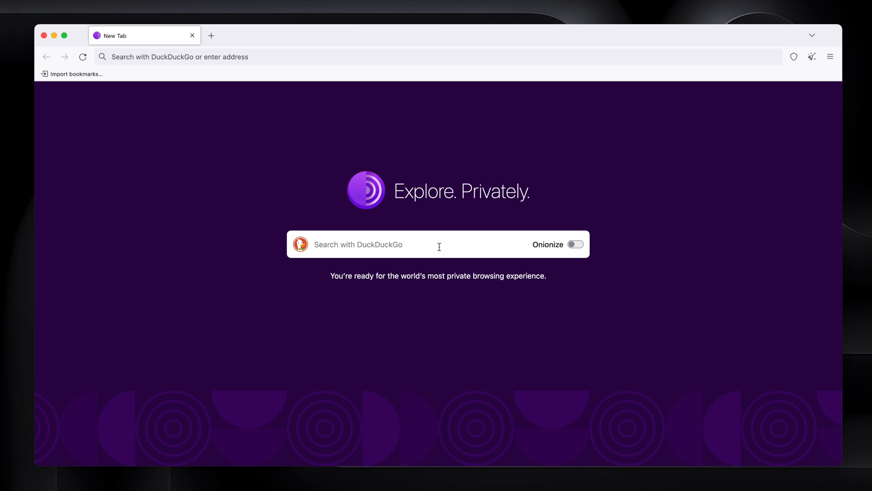
pyautogui.click(440, 244)
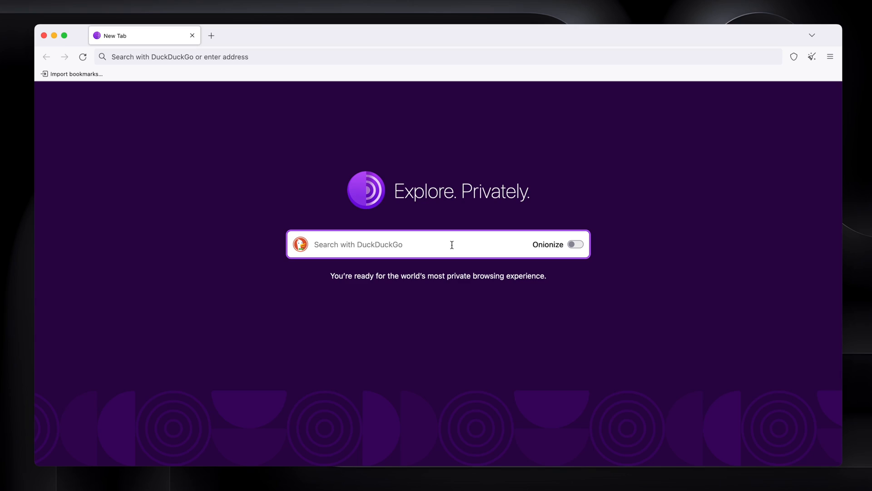
pyautogui.write('www.garyruddell.com')
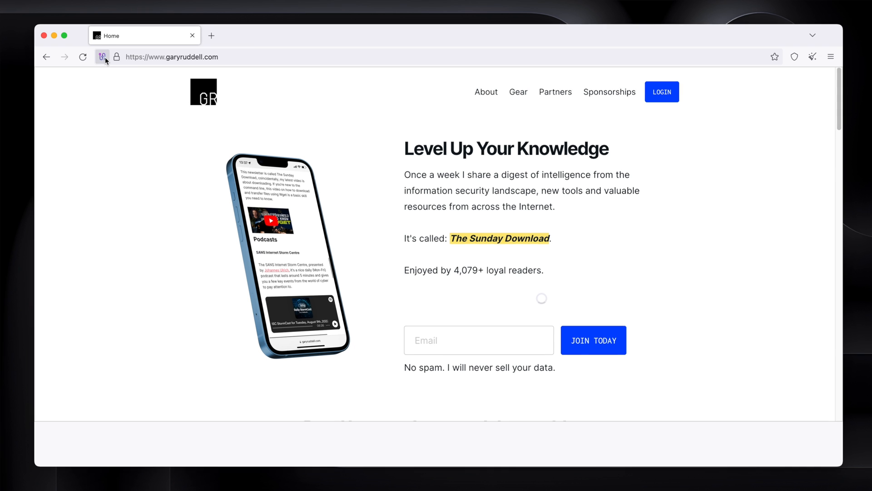
pyautogui.click(101, 56)
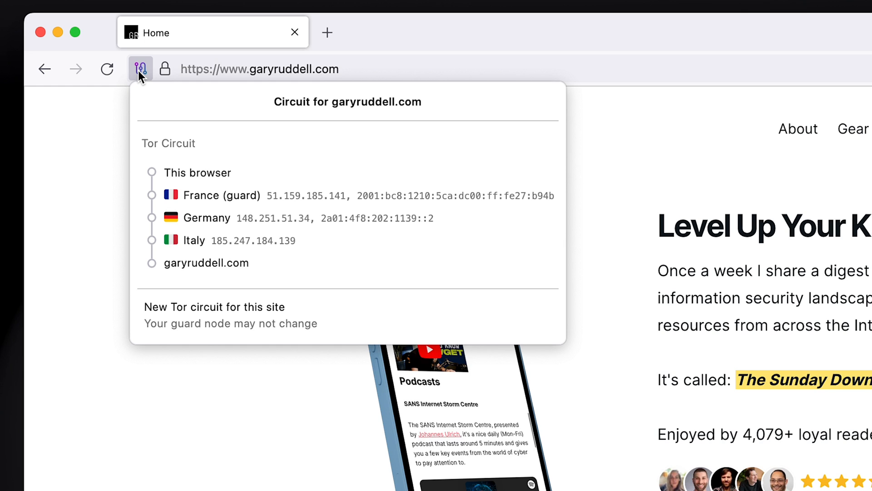
pyautogui.click(215, 307)
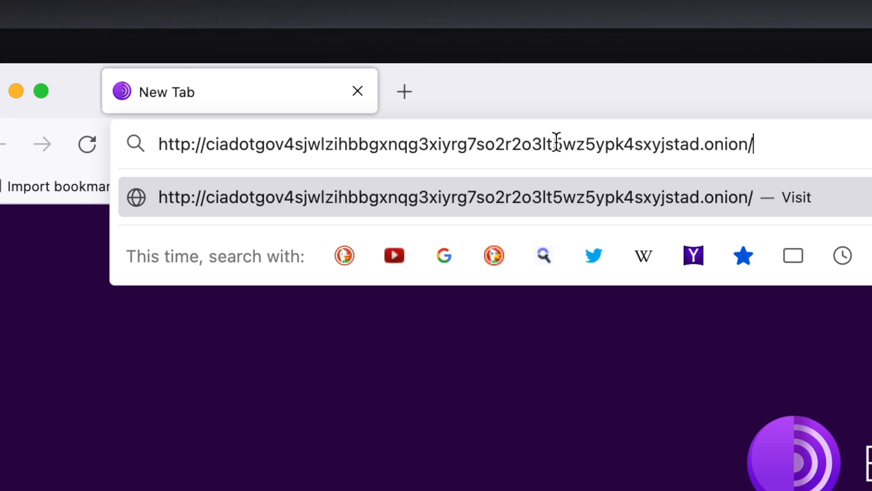
pyautogui.moveTo(119, 134)
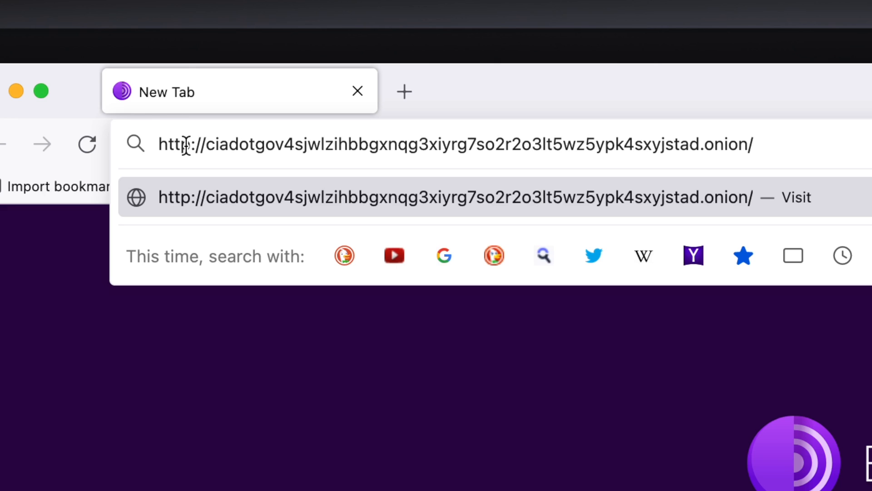
# - Highlight the long random part of the CIA .onion address before loading it
pyautogui.doubleClick(218, 145)
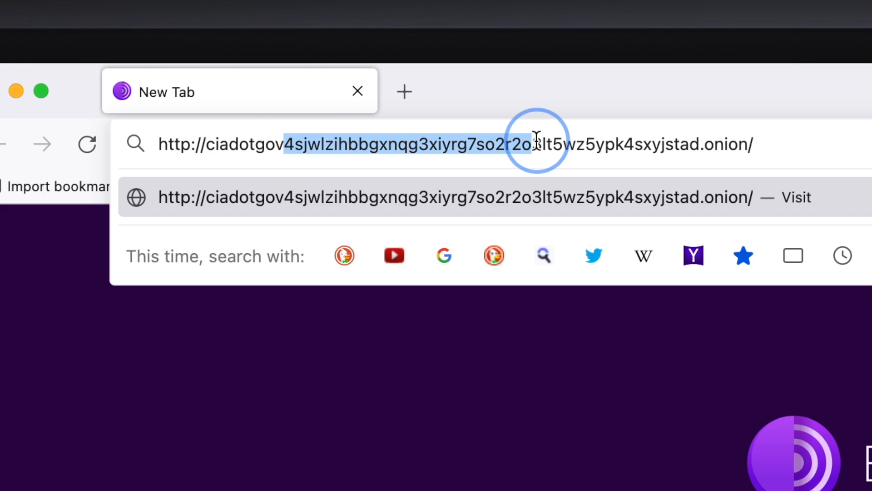
pyautogui.moveTo(534, 145); pyautogui.dragTo(707, 144)
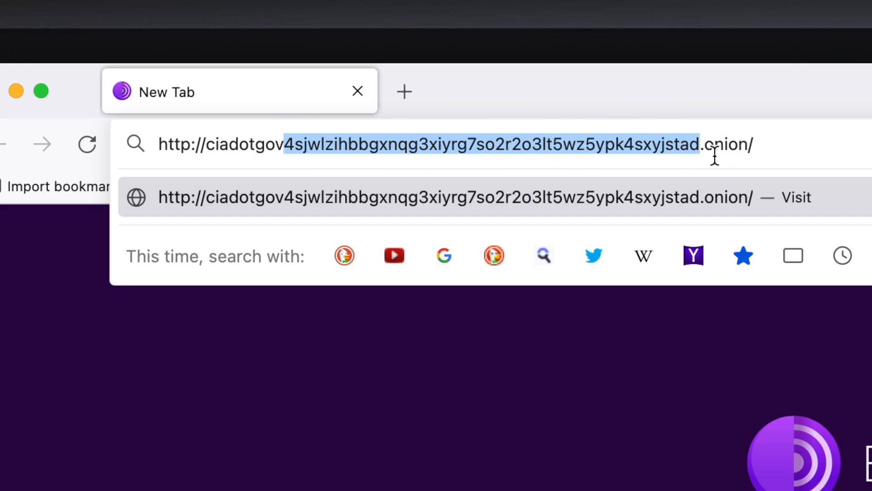
pyautogui.doubleClick(729, 145)
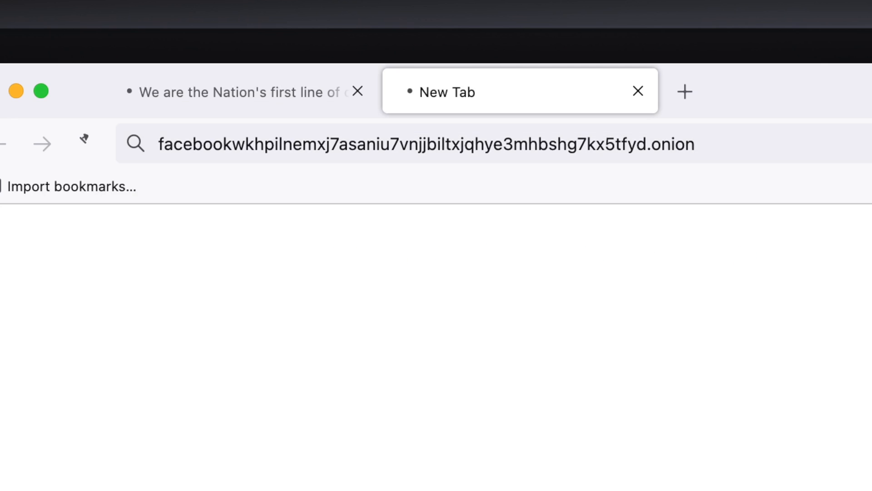
# - Open a new tab and enter the ProtonMail .onion address (protonmailrmez3lot…vfu7ozyd.onion)
pyautogui.click(238, 143)
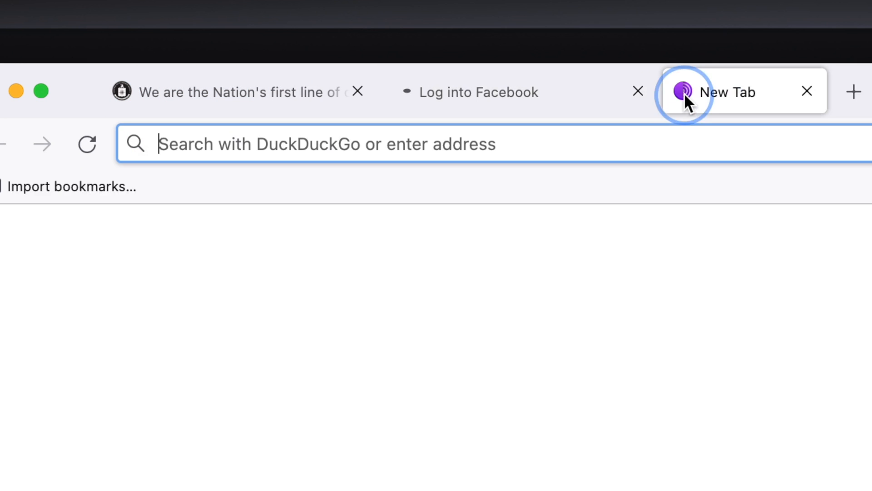
pyautogui.write('protonmailrmez3lotccipshtkleegetolb73fuirgj7r4o4vfu7ozyd.onion')
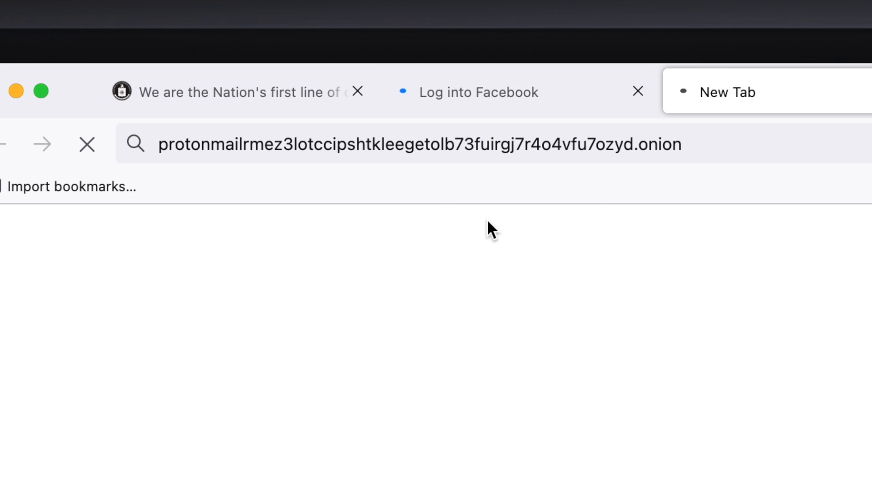